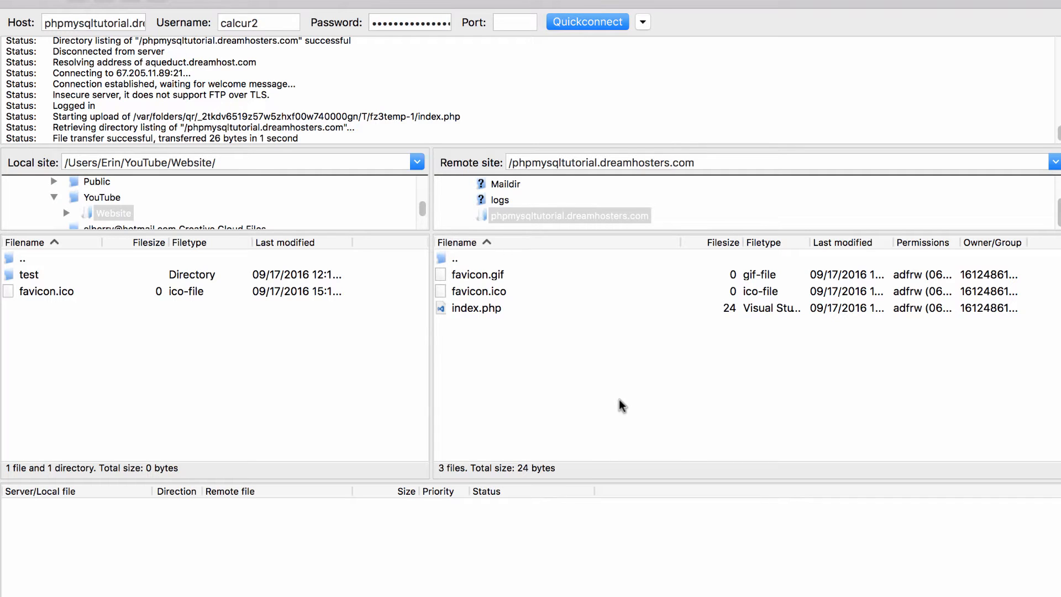
pyautogui.moveTo(611, 415)
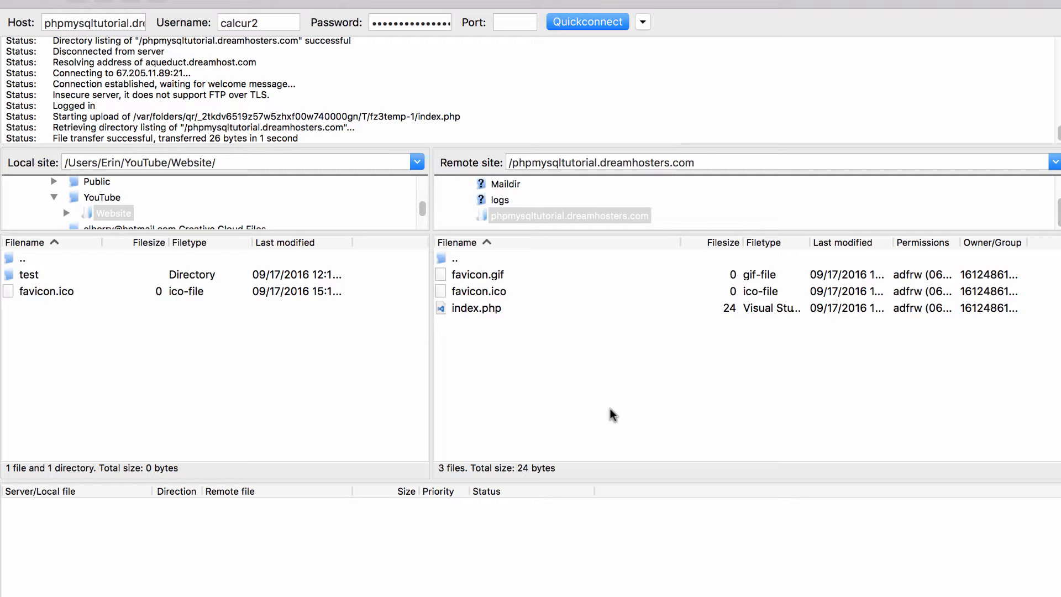
pyautogui.moveTo(455, 371)
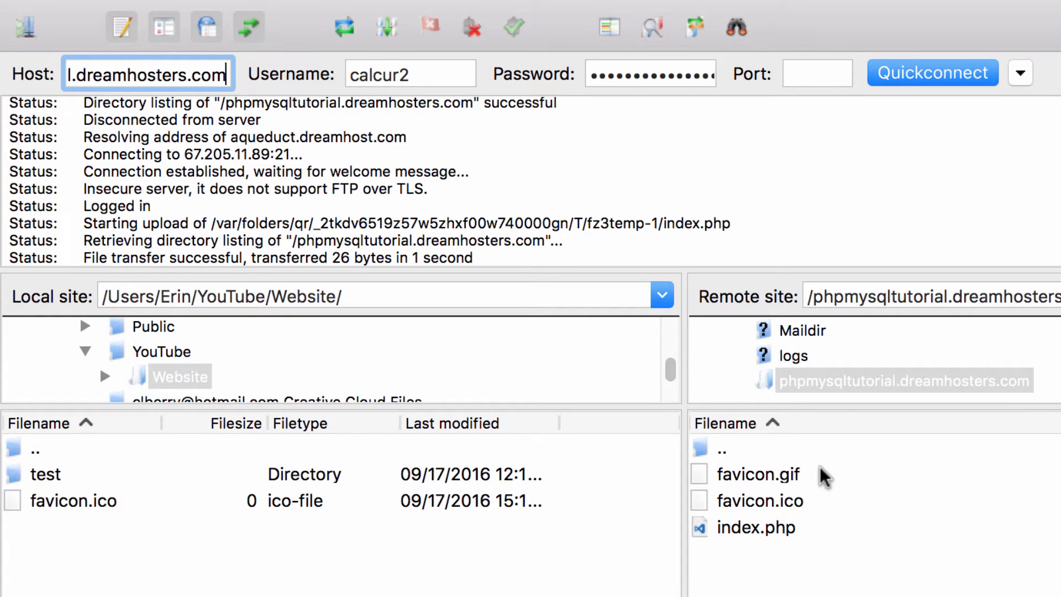
pyautogui.moveTo(863, 389)
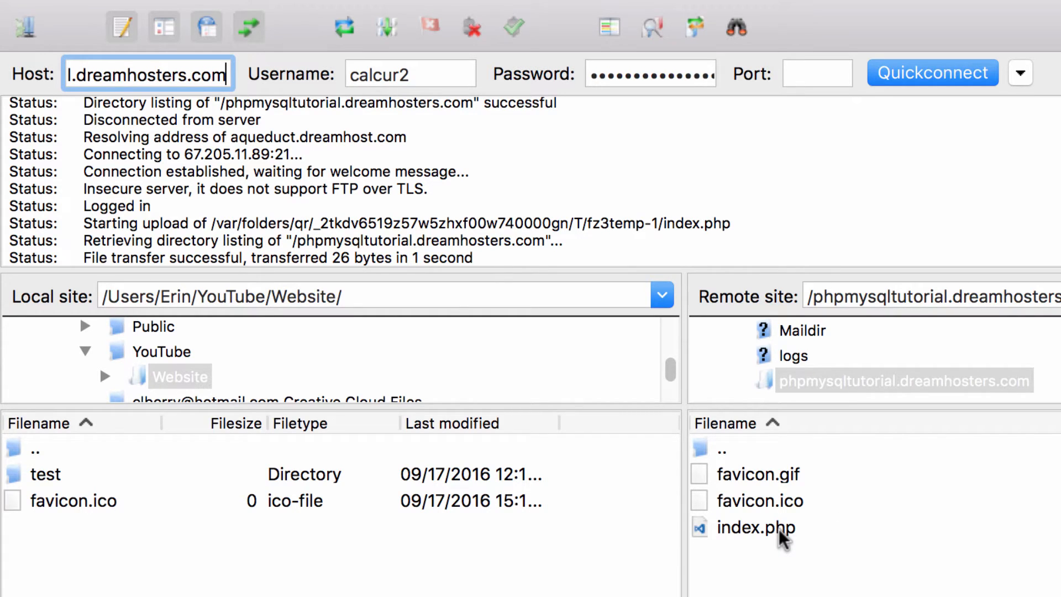
# Bring the server's index.php into VS Code via FileZilla and delete the echo("Hello") line
pyautogui.click(755, 527)
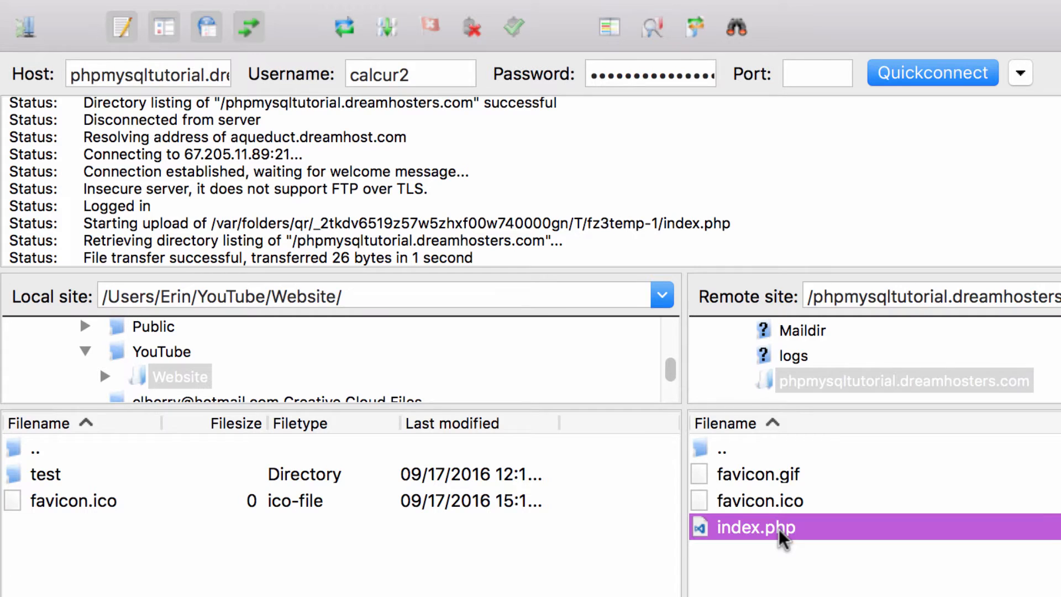
pyautogui.rightClick(755, 528)
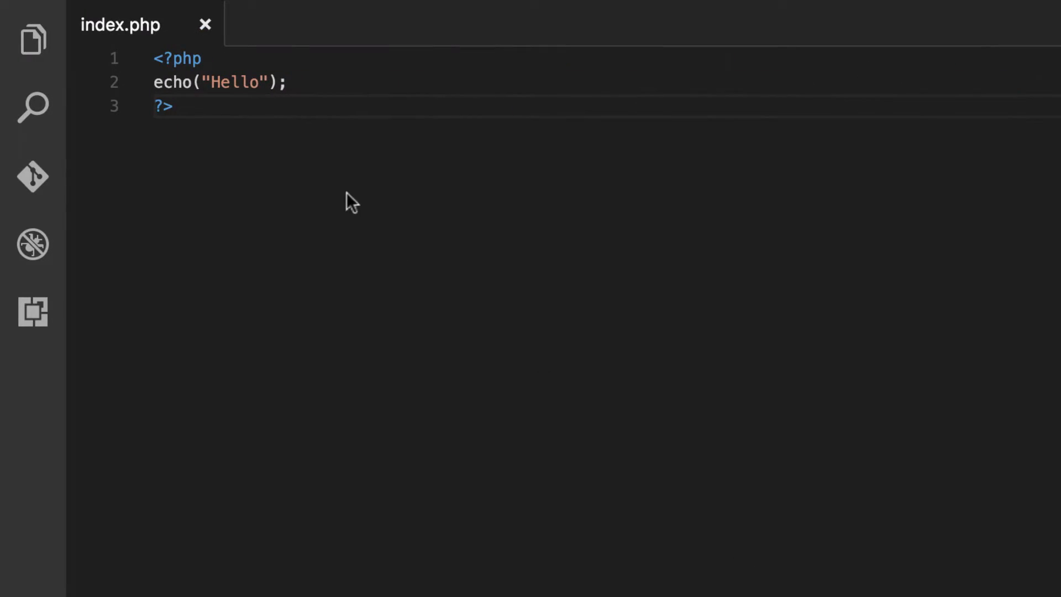
pyautogui.moveTo(264, 124)
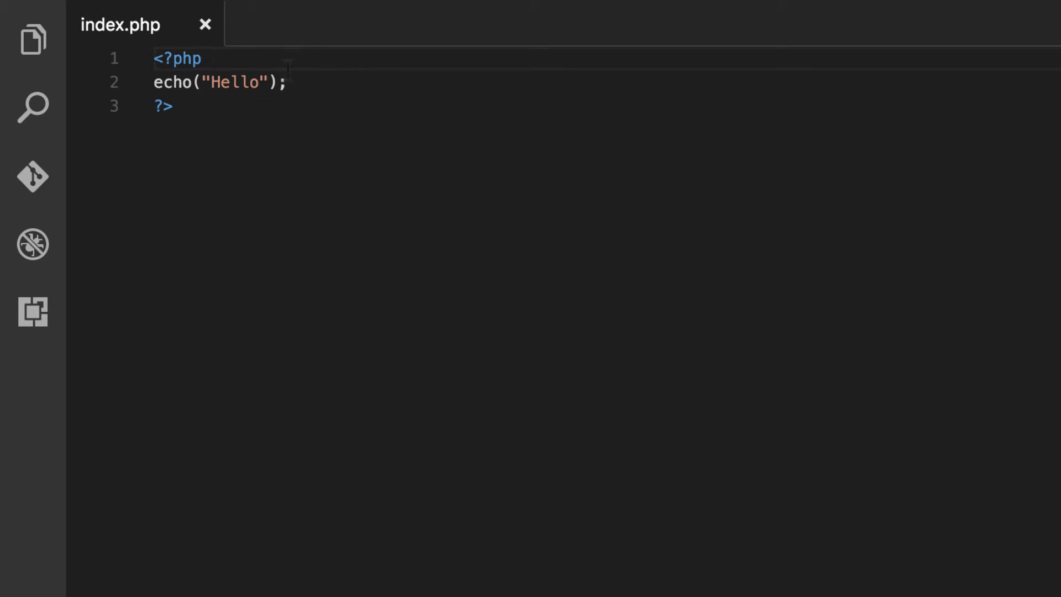
pyautogui.press('Delete')
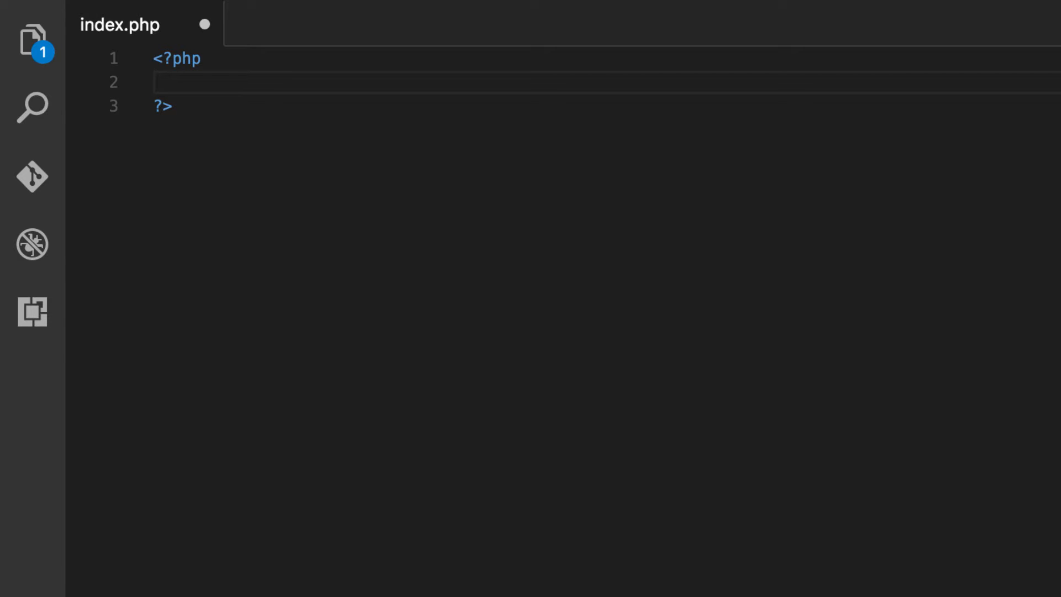
# Write mysqli_connec on line 2, heading toward a mysqli_connect call
pyautogui.write('m')
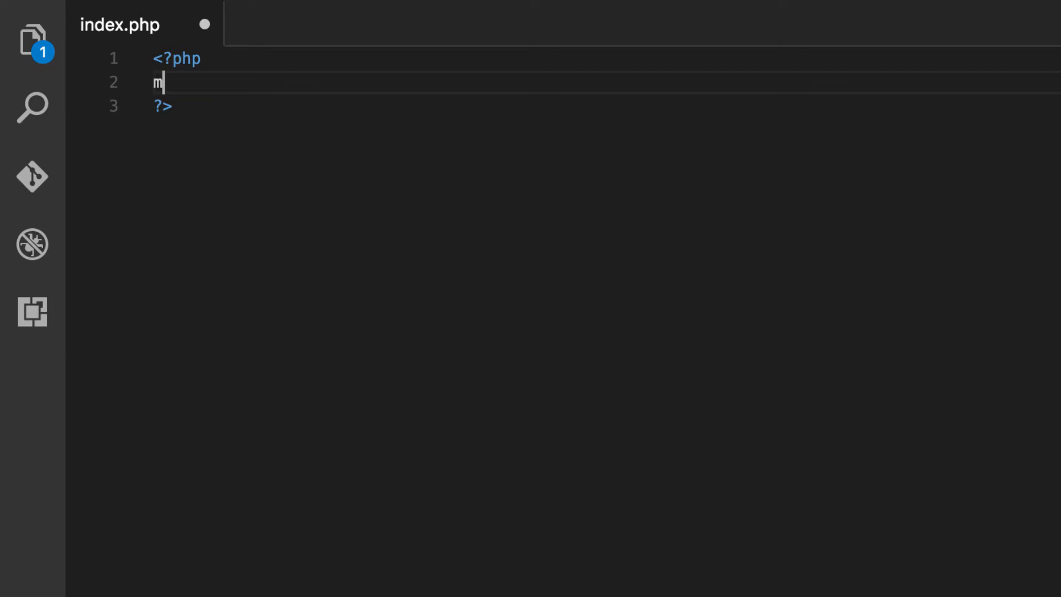
pyautogui.write('ysqli')
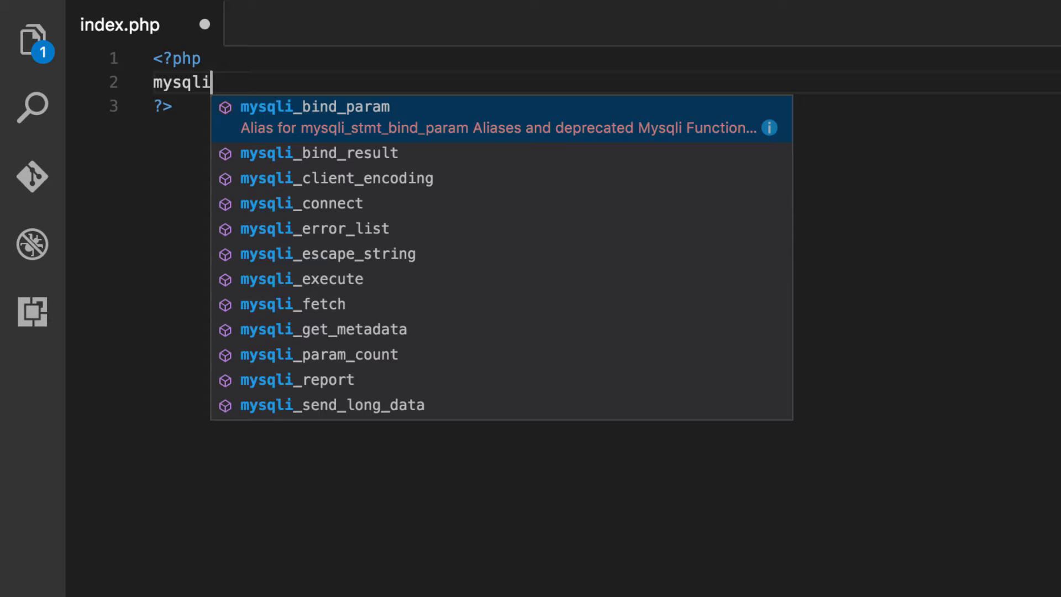
pyautogui.write('_')
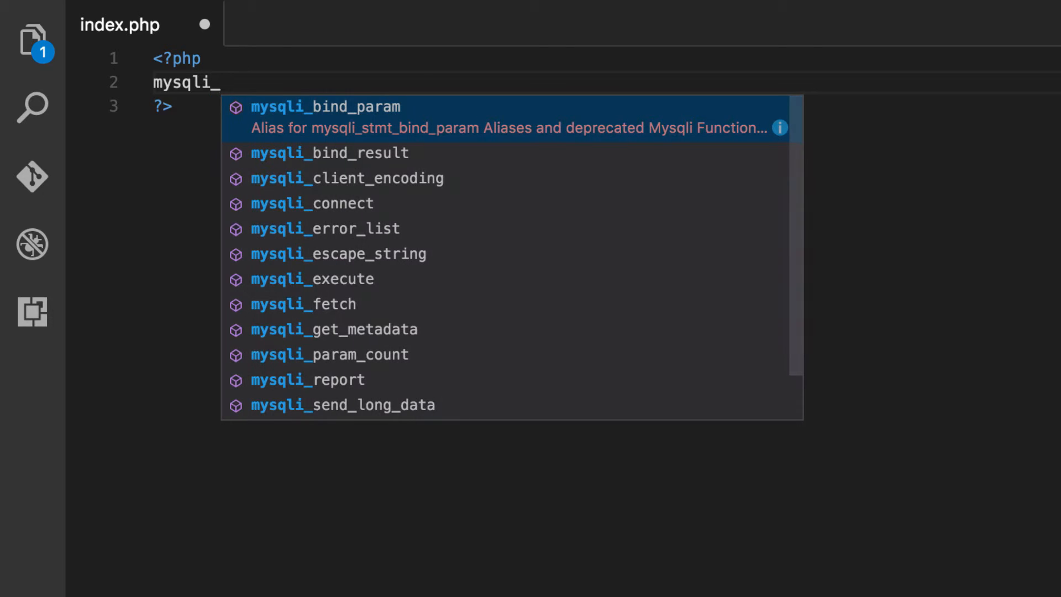
pyautogui.write('connec')
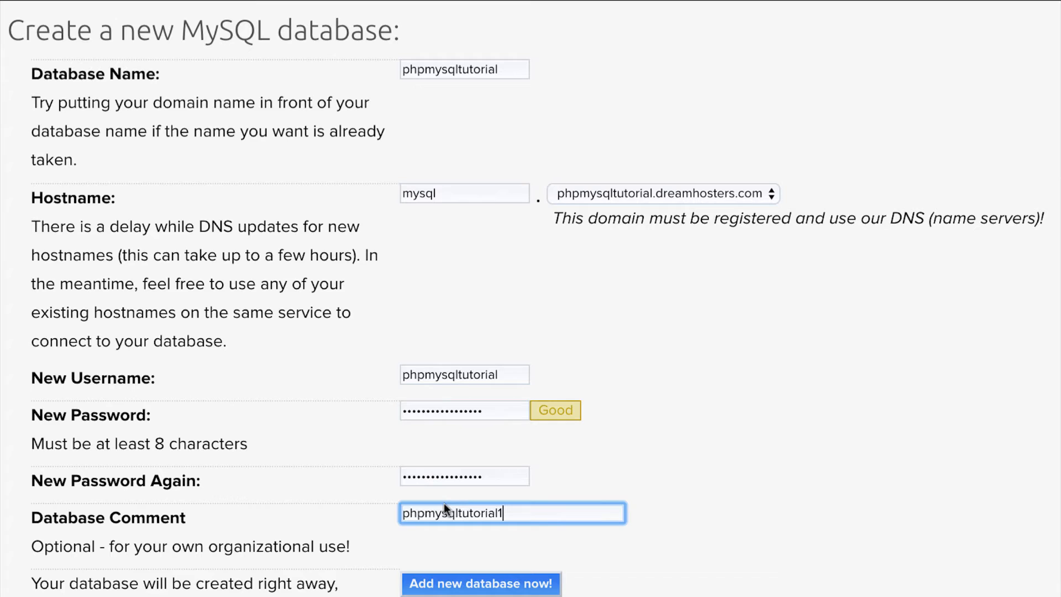
# Submit Add new database now! and scroll to the hostname mysql.phpmysqltutorial.dreamhosters.com
pyautogui.click(479, 583)
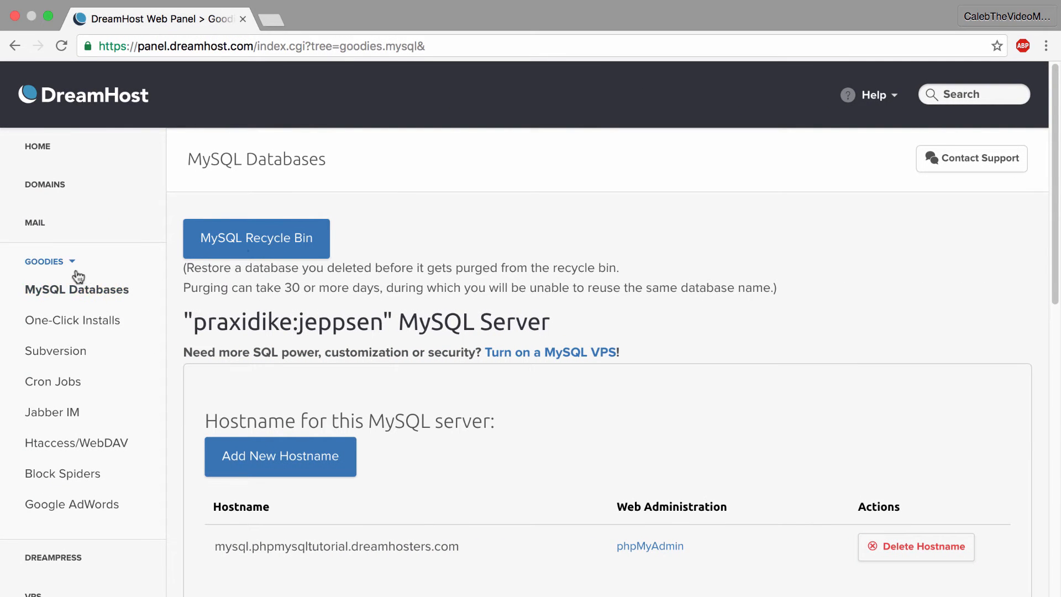
pyautogui.scroll(-3)
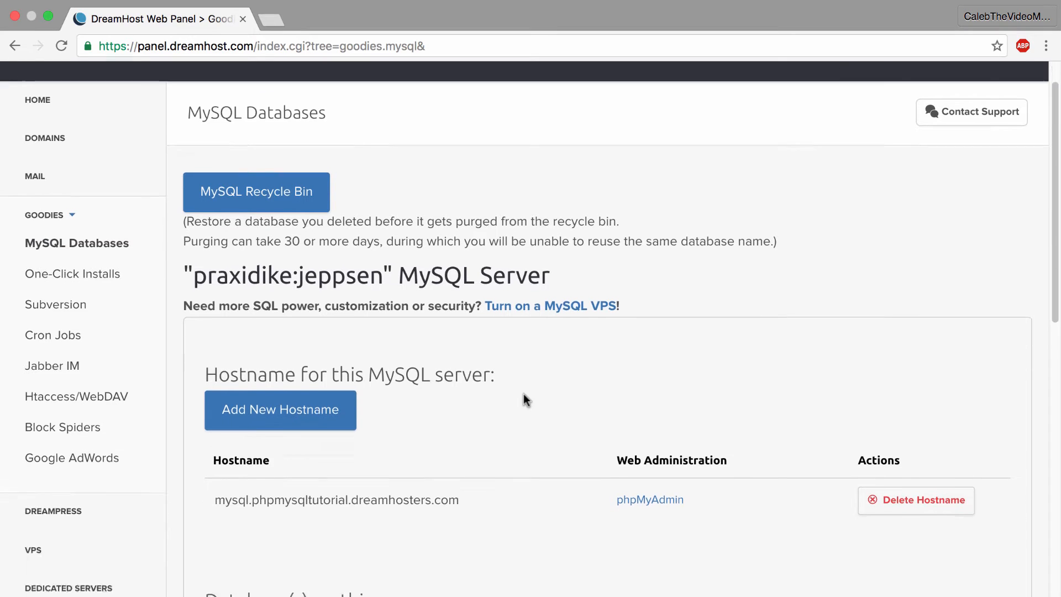
pyautogui.scroll(-3)
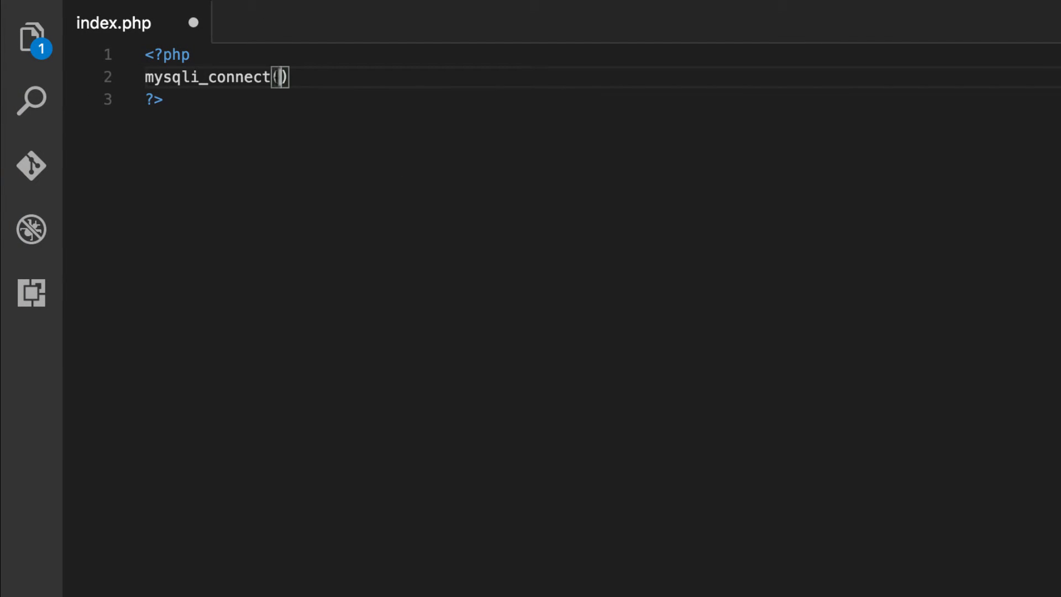
# Add quoted arguments to mysqli_connect and fill the first with mysql.phpmysqltutorial.dreamhosters.com
pyautogui.write('"", "" ,"" ,"')
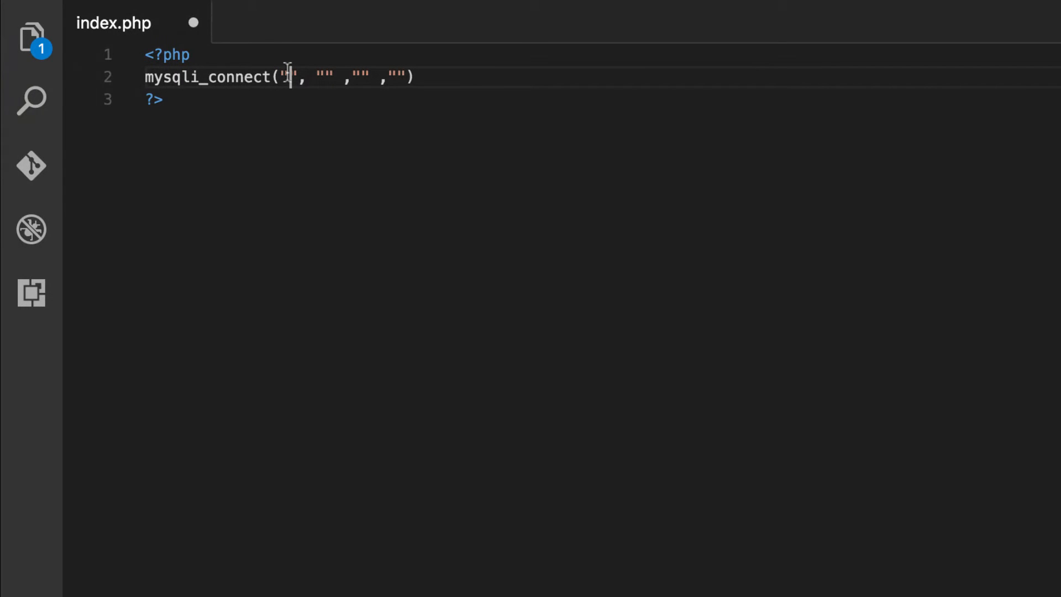
pyautogui.write('mysql.phpmysqltutorial.dreamhosters.com')
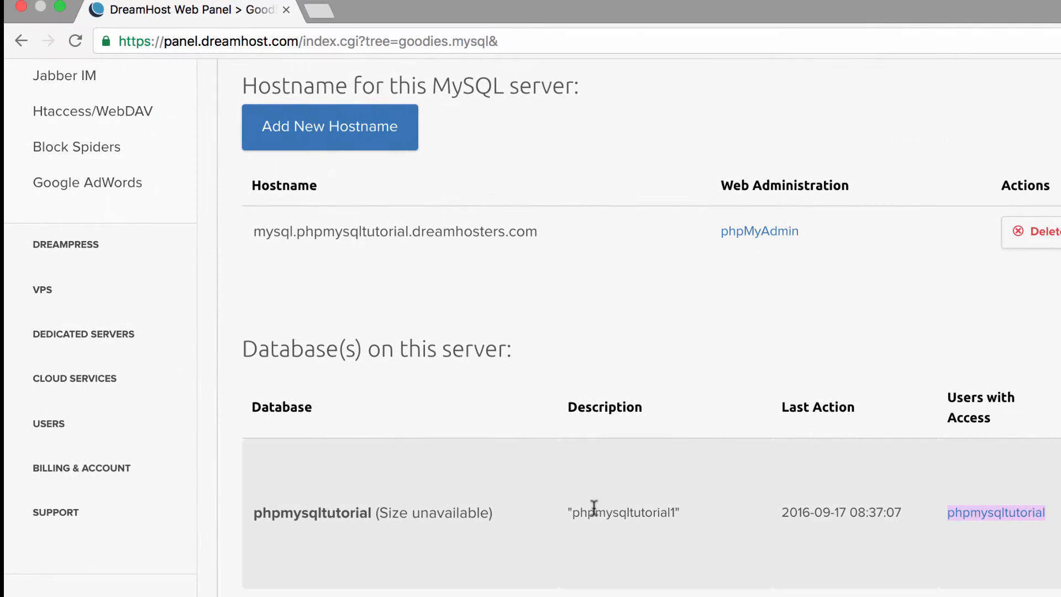
pyautogui.doubleClick(621, 512)
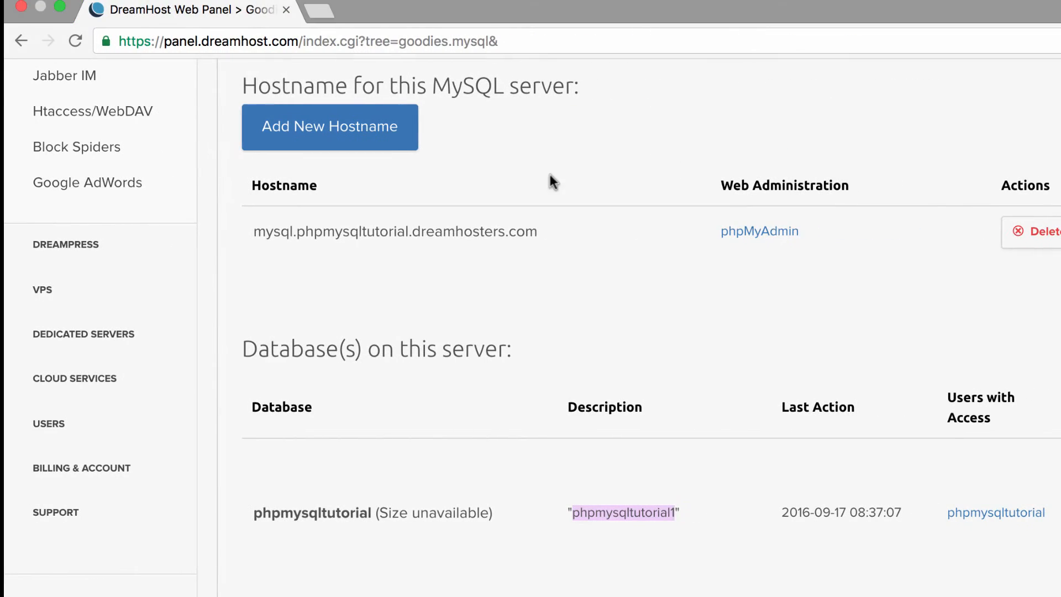
pyautogui.moveTo(243, 501)
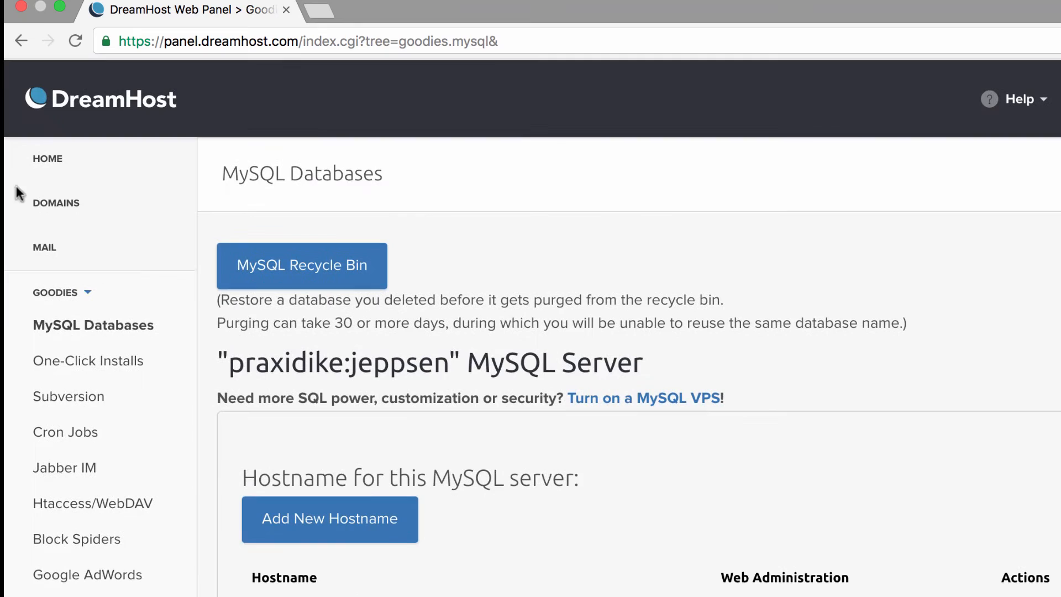
pyautogui.moveTo(48, 158)
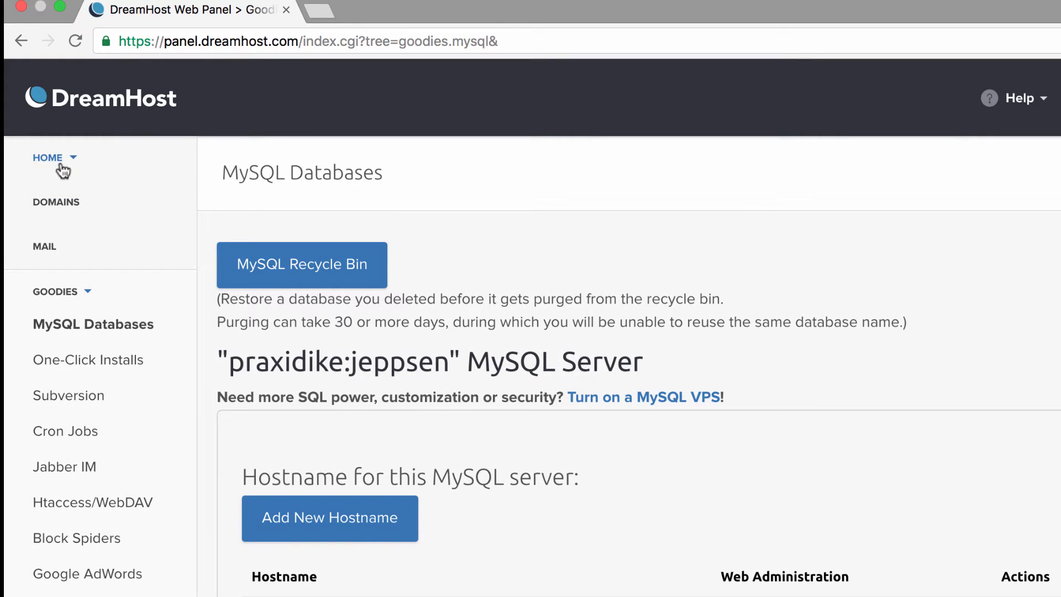
pyautogui.click(55, 201)
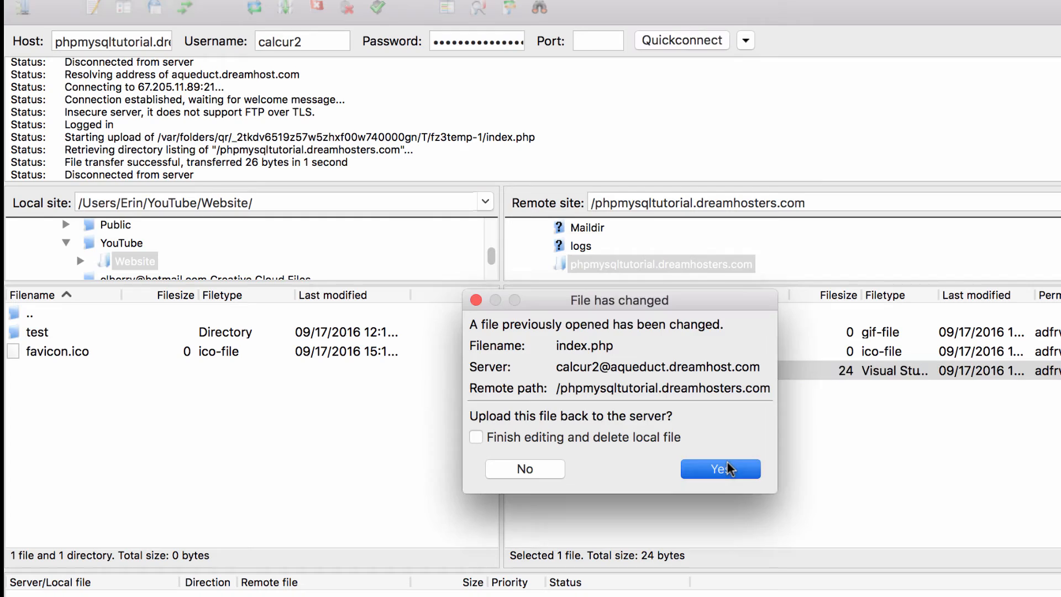
# Answer Yes in FileZilla's File has changed dialog so index.php uploads to the server
pyautogui.click(720, 469)
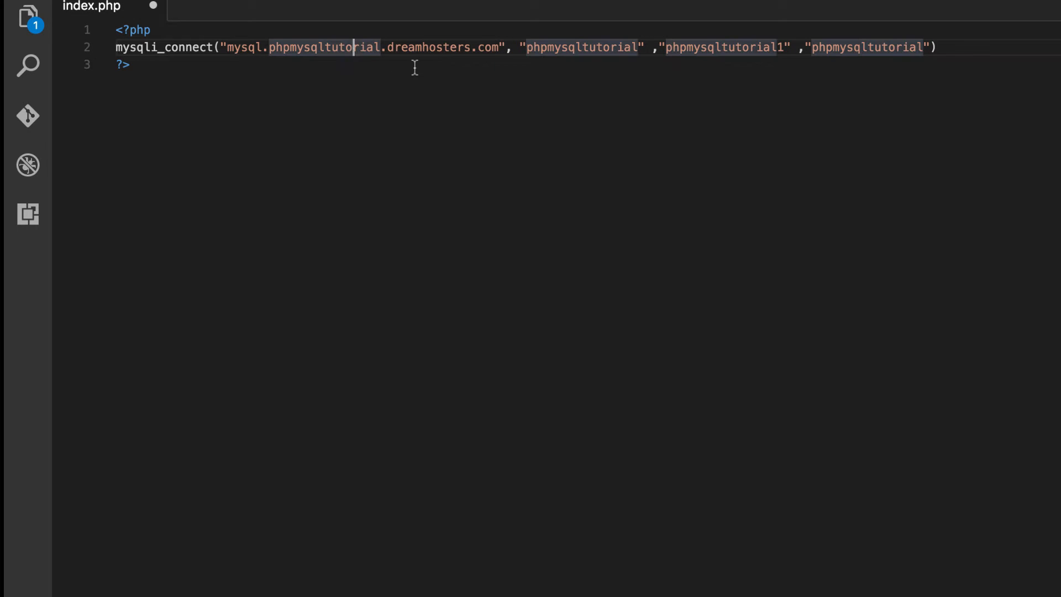
# Replace 'phpmysqltutorial' in the host string with 'wrongwebsite' to break the connection
pyautogui.doubleClick(324, 47)
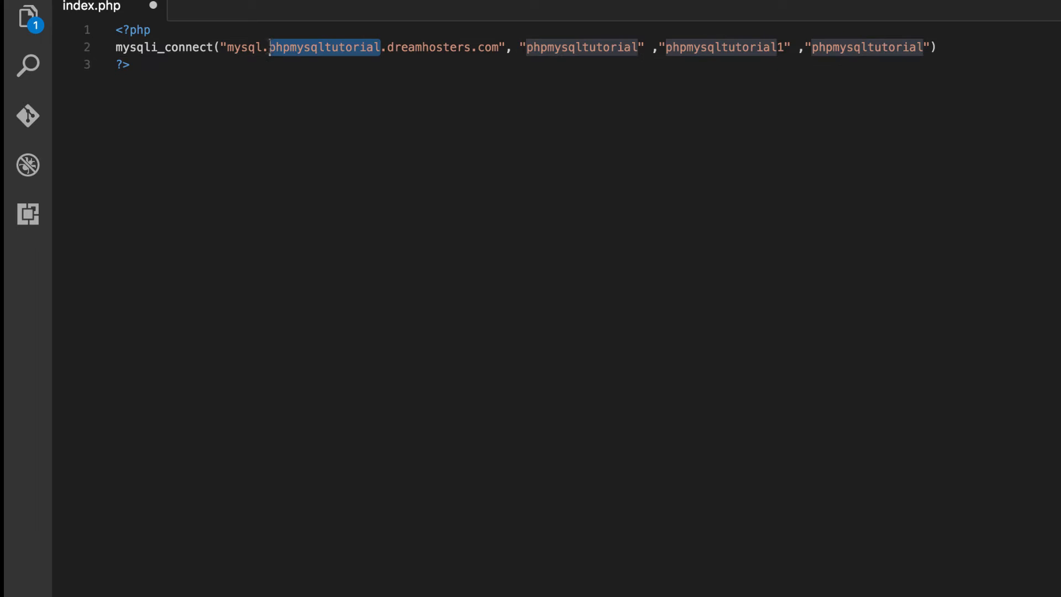
pyautogui.write('wrongwe')
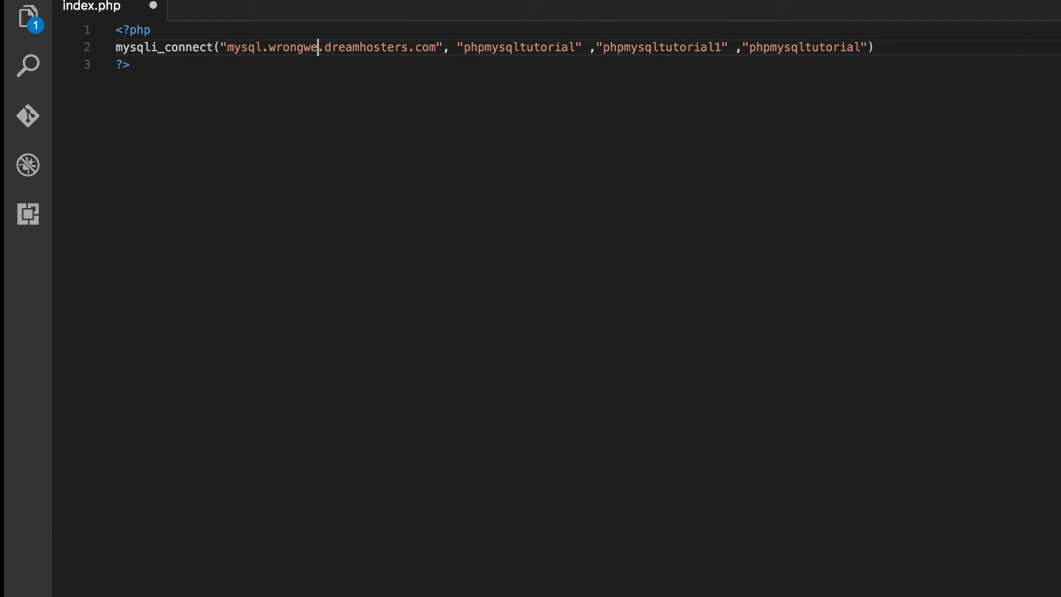
pyautogui.write('bsite')
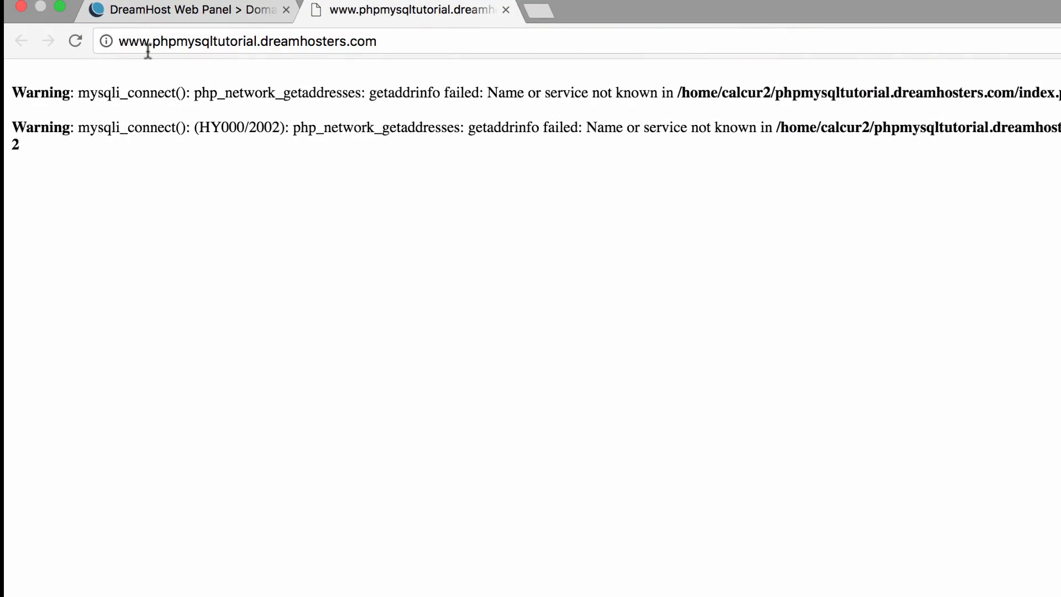
pyautogui.moveTo(227, 161)
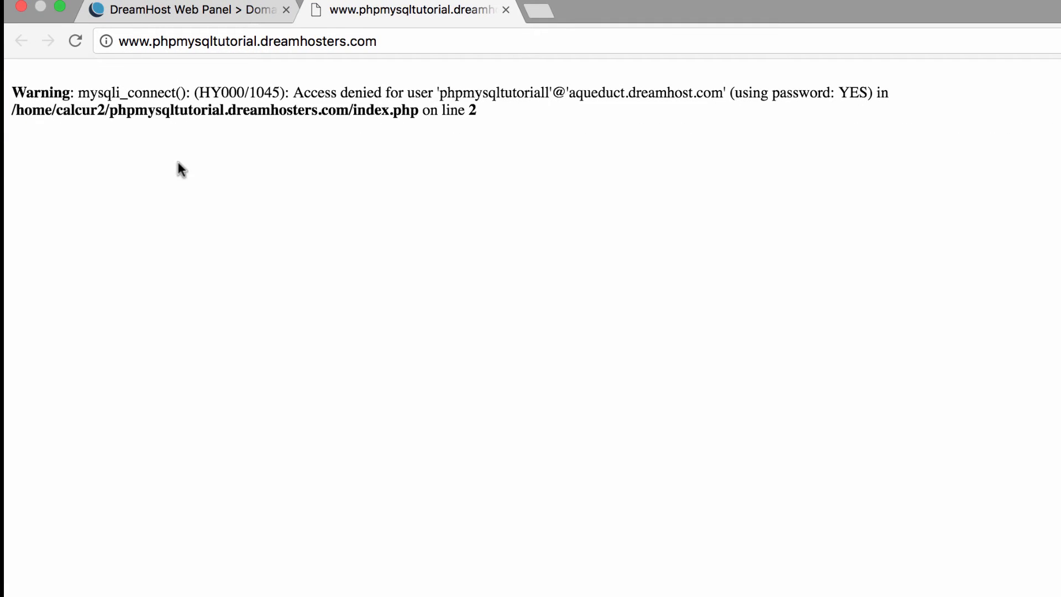
# Highlight the 'Access denied for user' message in Chrome, then deselect it
pyautogui.moveTo(292, 93); pyautogui.dragTo(551, 93)
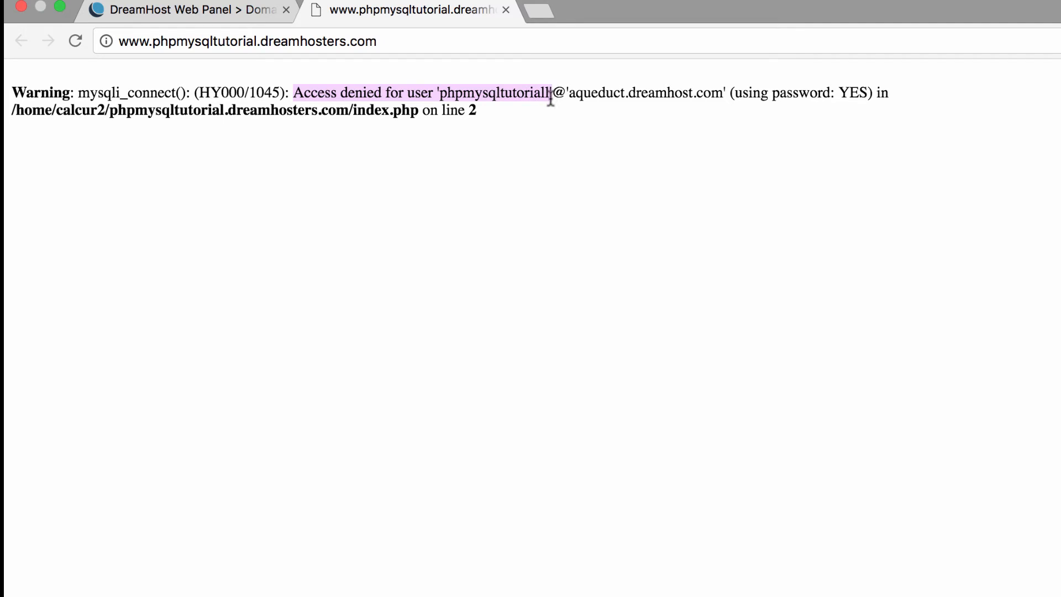
pyautogui.click(558, 125)
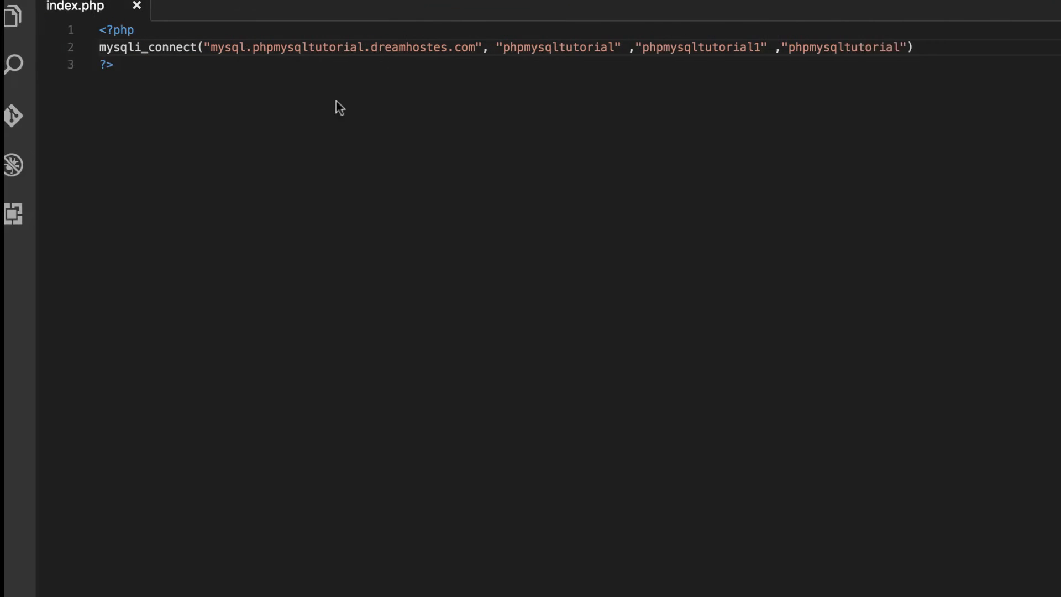
# Insert the missing 'r' so the host reads mysql.phpmysqltutorial.dreamhosters.com
pyautogui.click(555, 46)
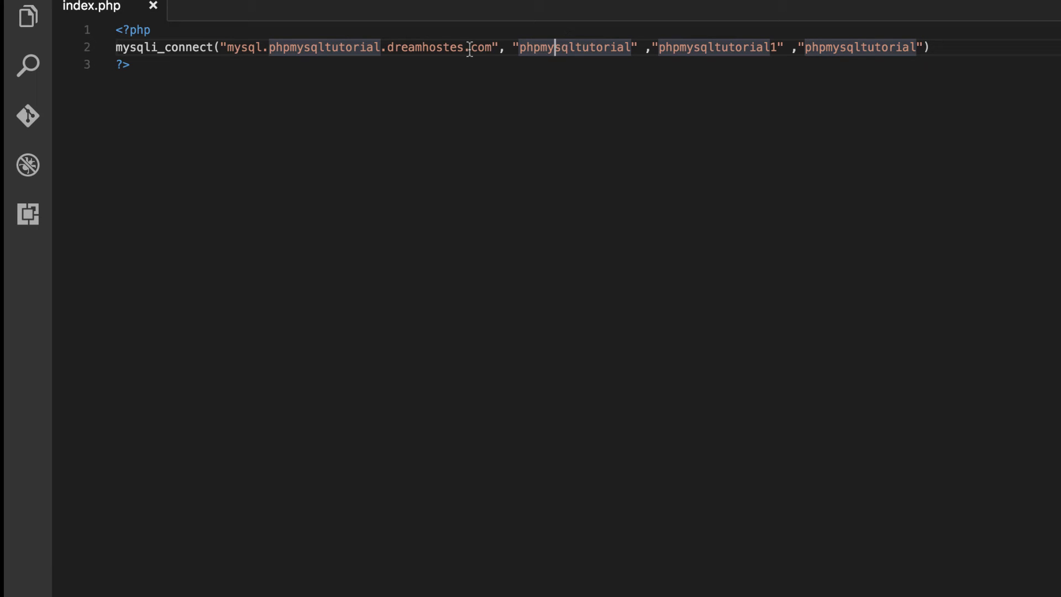
pyautogui.write('rial.dre')
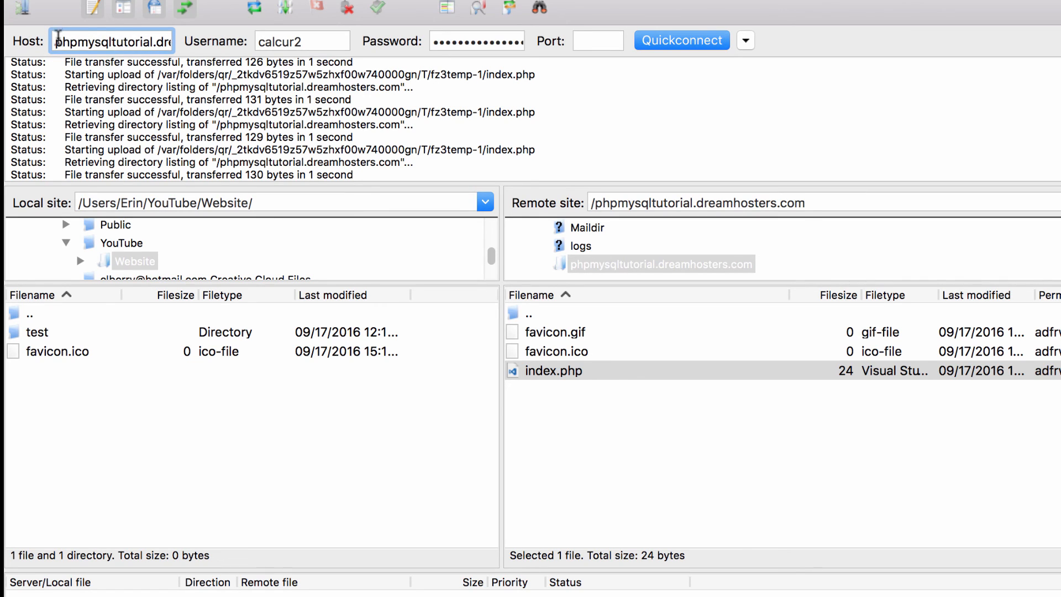
pyautogui.moveTo(112, 41)
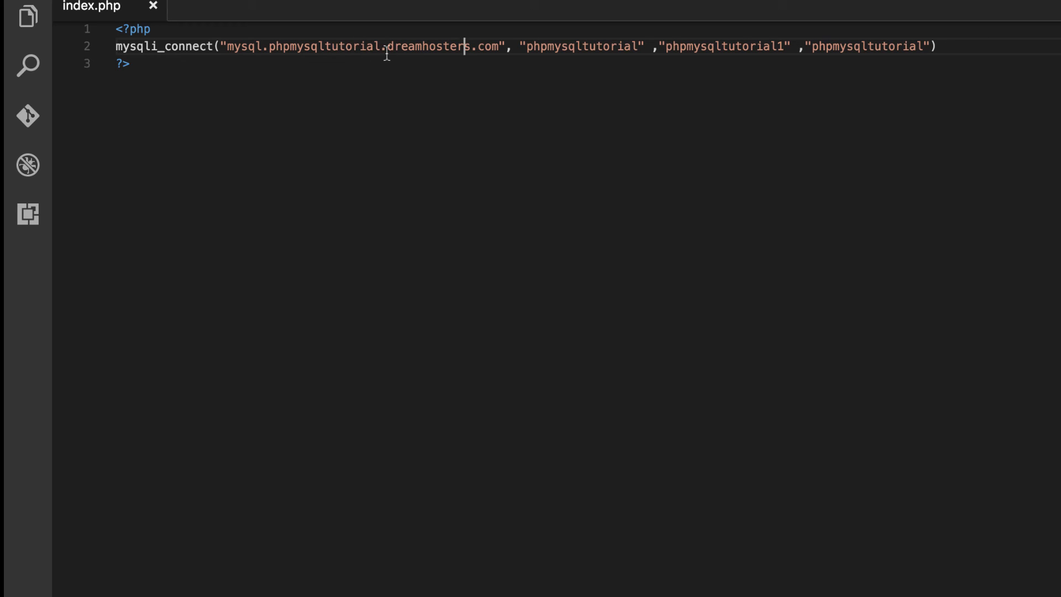
pyautogui.moveTo(548, 113)
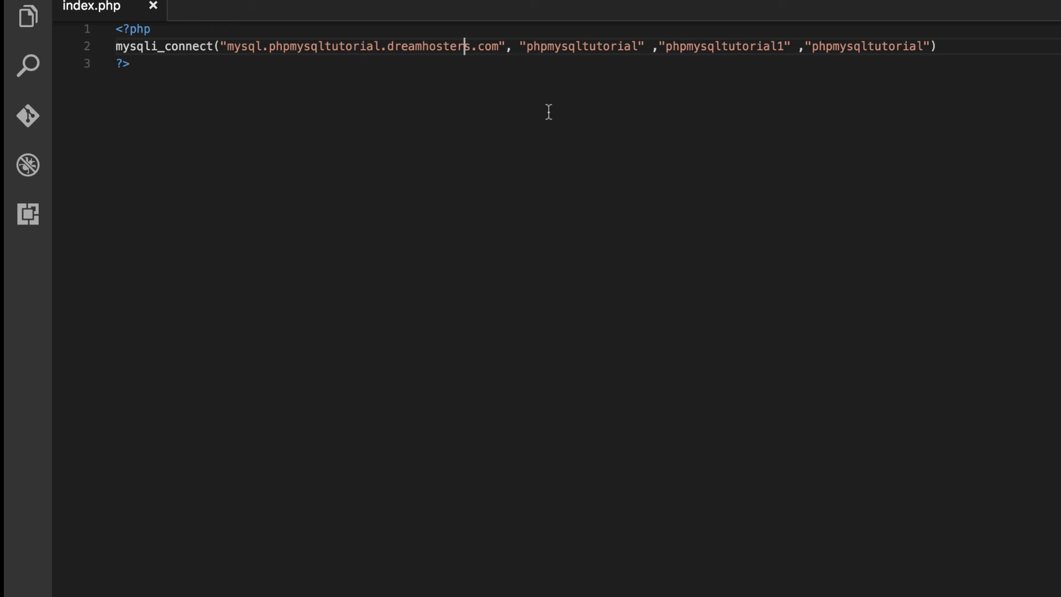
pyautogui.moveTo(720, 60)
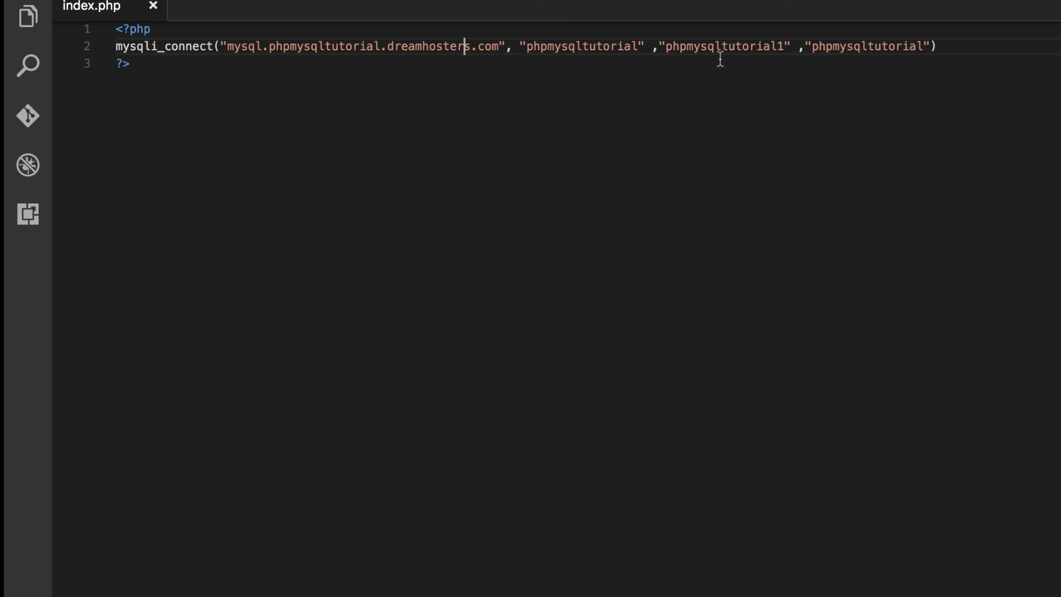
pyautogui.moveTo(828, 42)
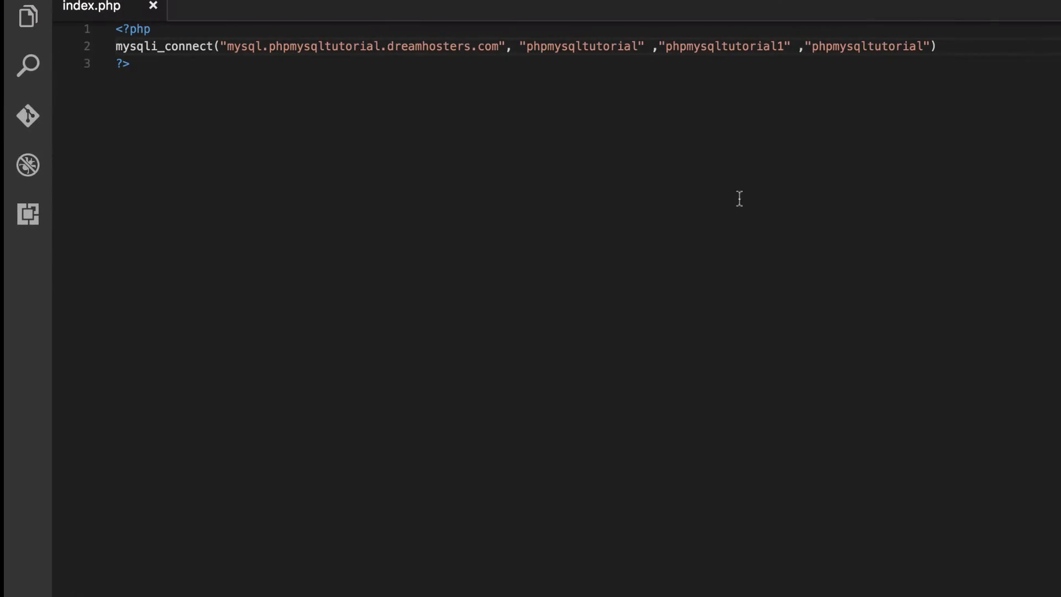
pyautogui.moveTo(743, 206)
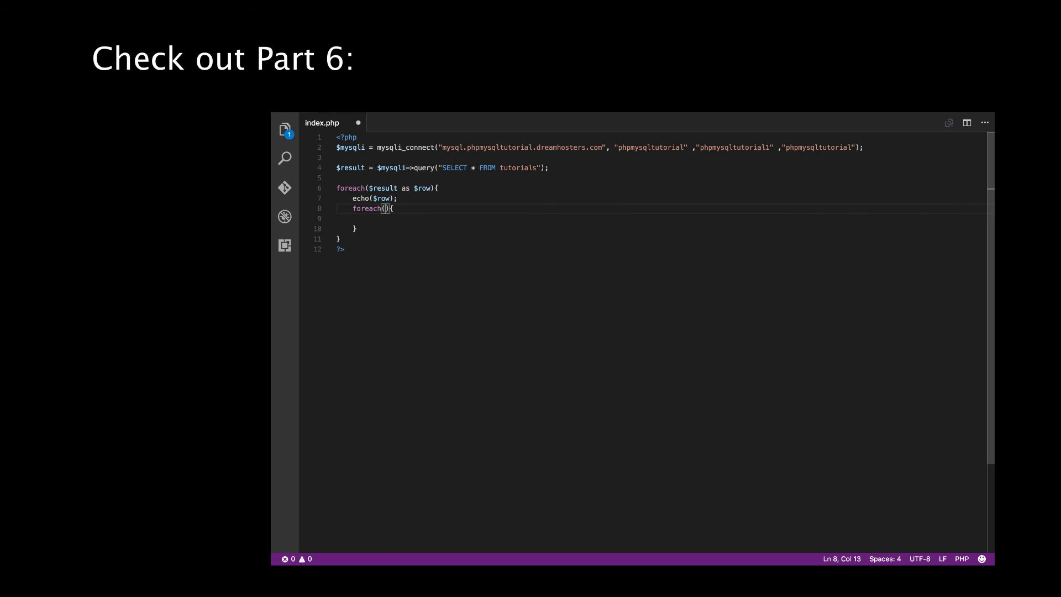
# Fill the inner foreach with $row as $field (after trying $column) and begin an echo in its body
pyautogui.write('$row')
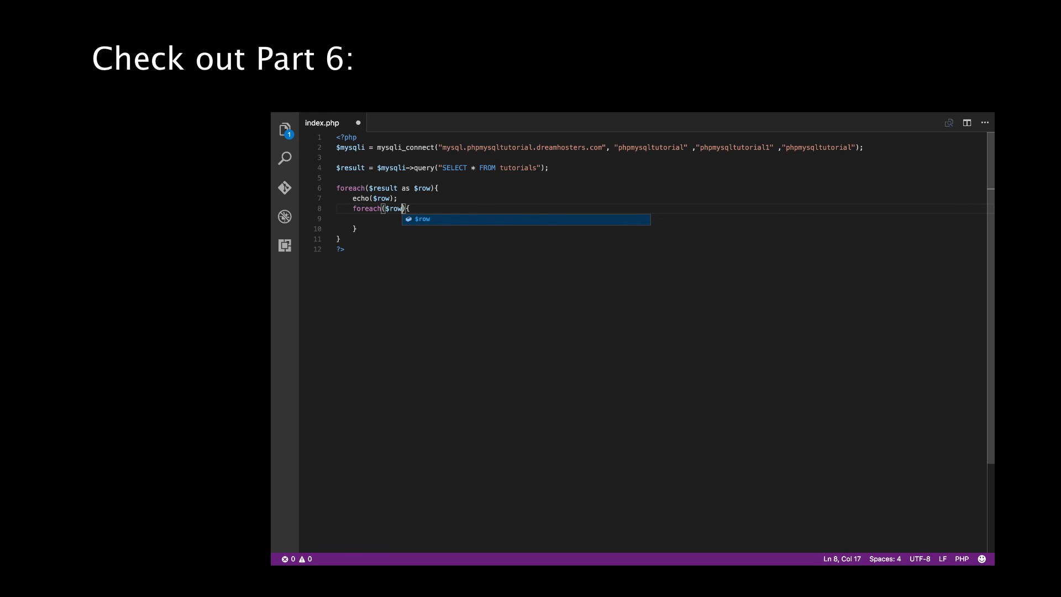
pyautogui.write('as')
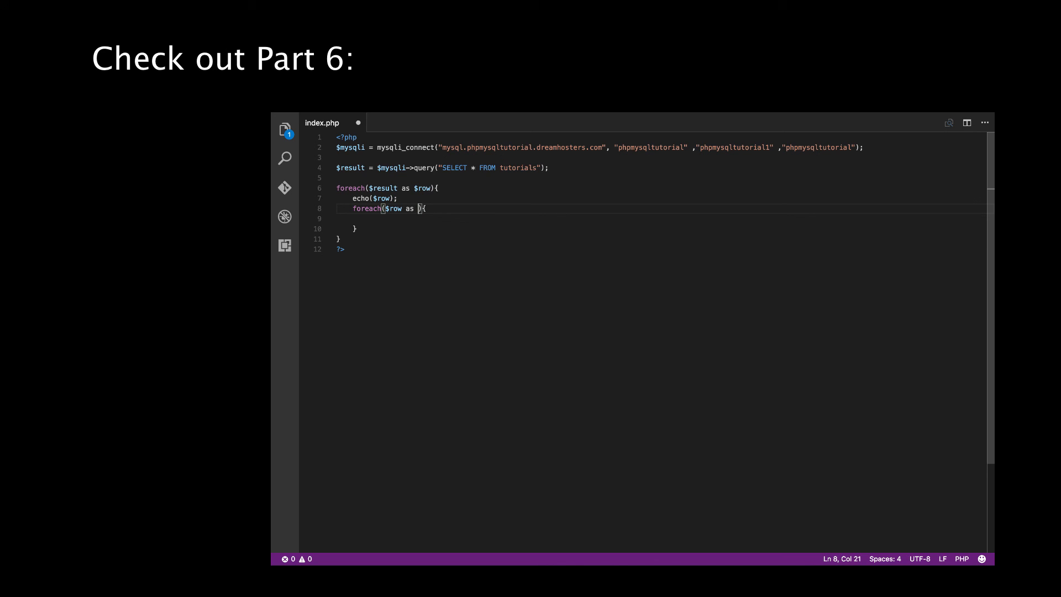
pyautogui.write('$co')
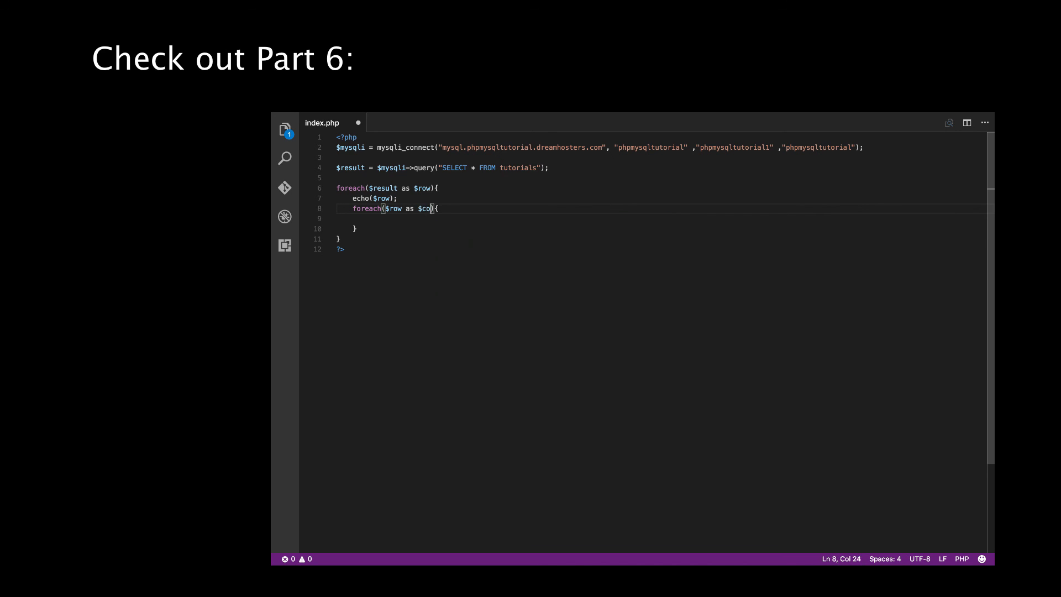
pyautogui.write('lumn')
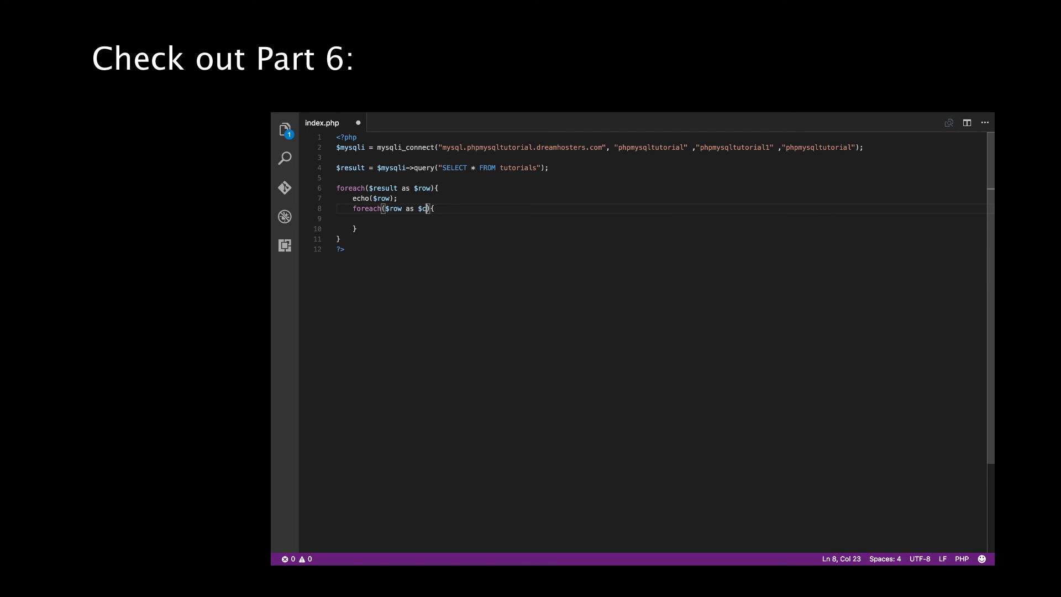
pyautogui.write('ield')
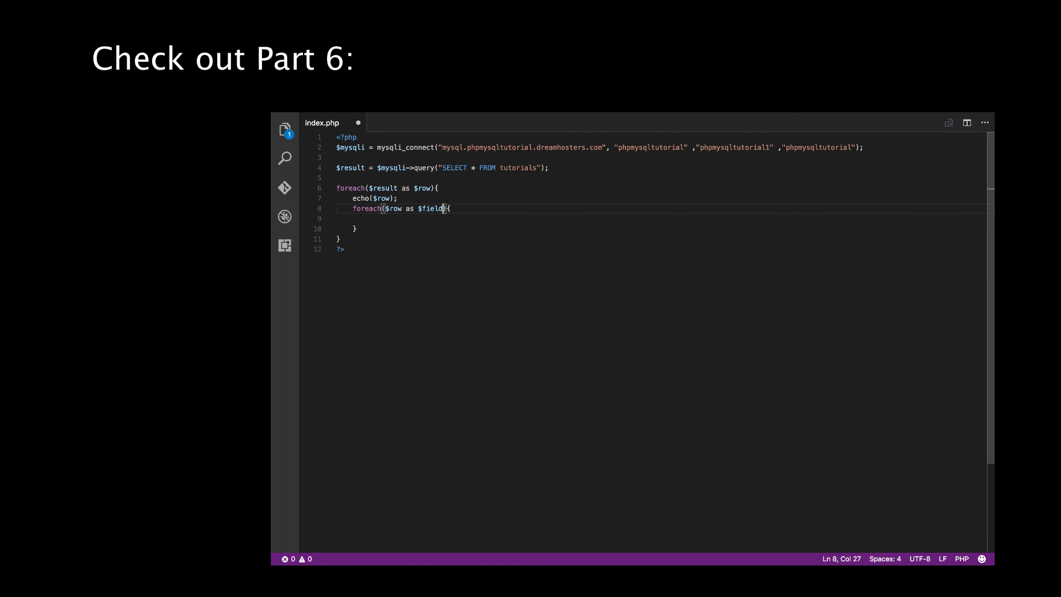
pyautogui.press('Enter')
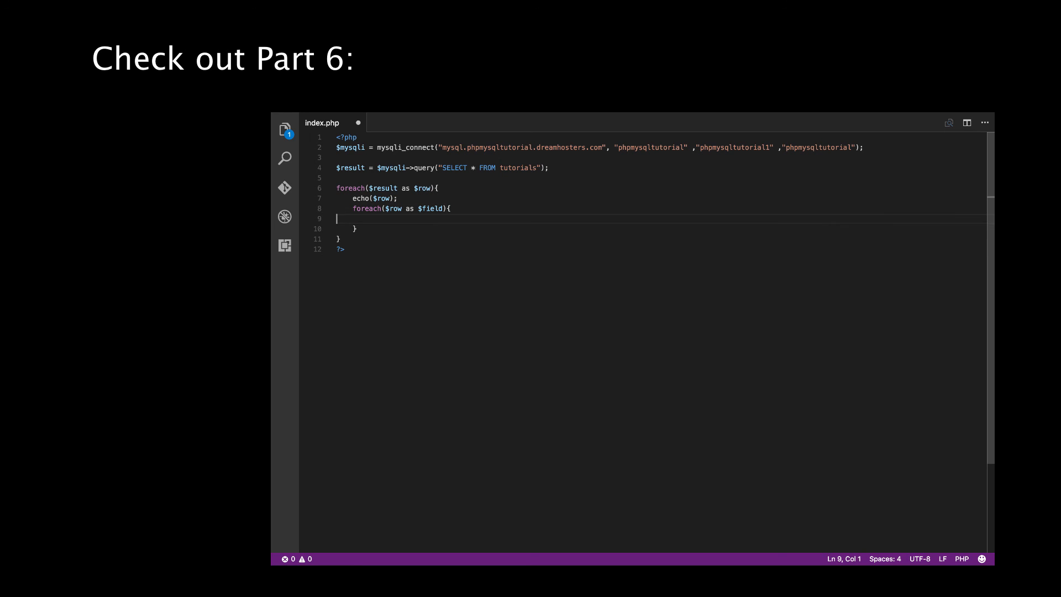
pyautogui.write('e')
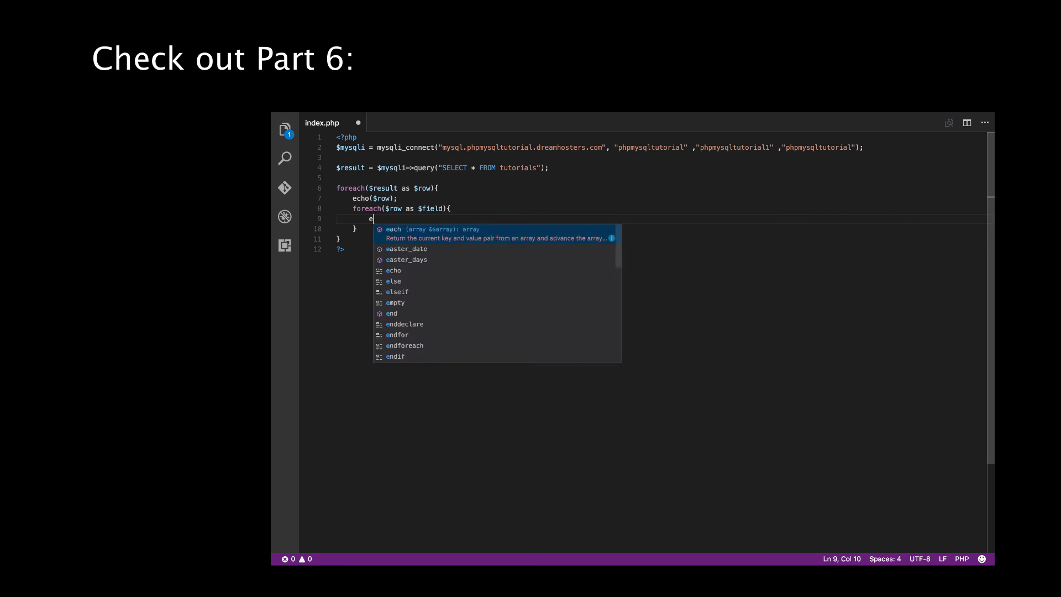